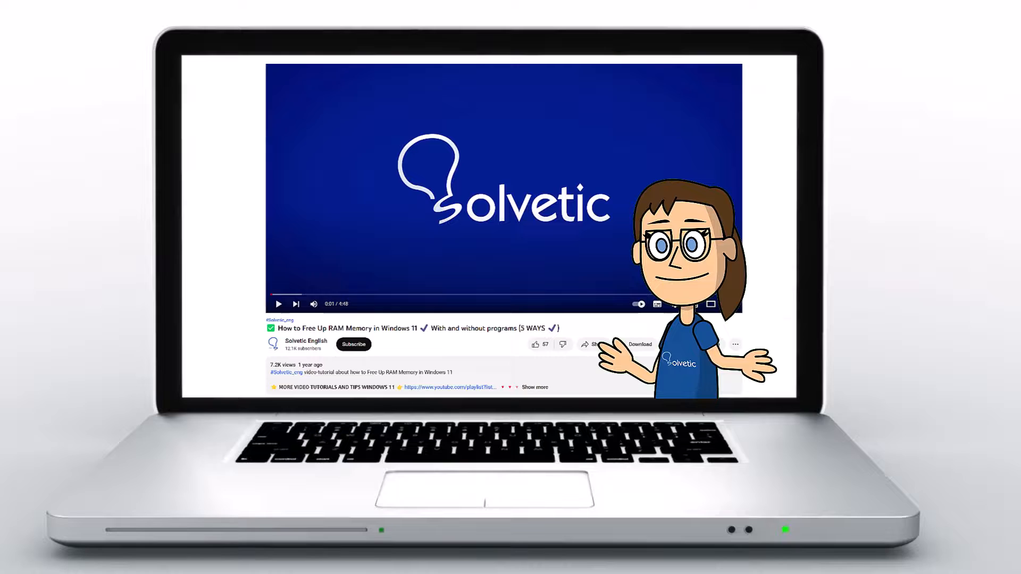
- Uncheck 'Run this program as an administrator' in the VALORANT shortcut's Compatibility settings
click(534, 387)
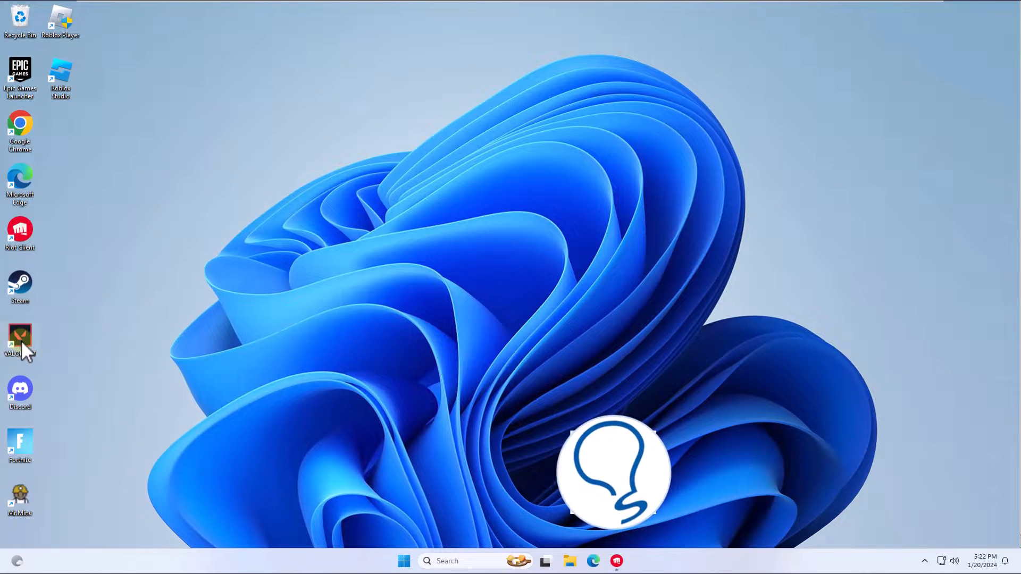
right_click(19, 335)
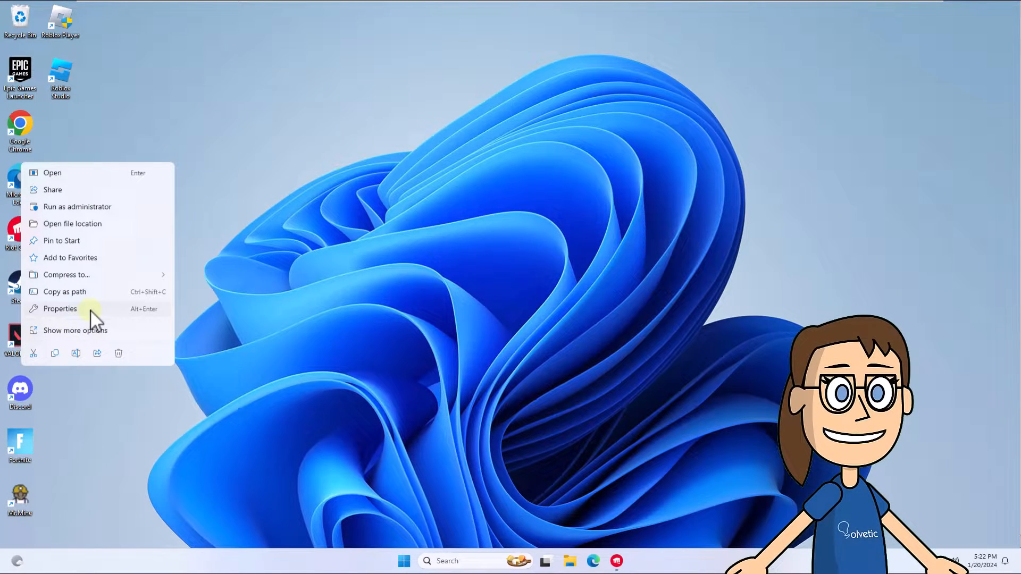
click(59, 308)
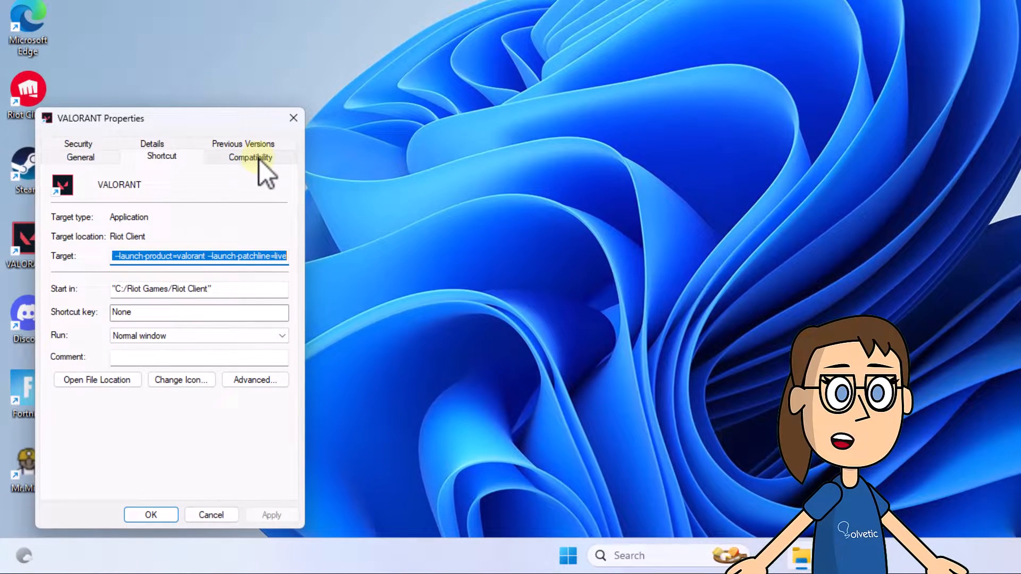
click(251, 157)
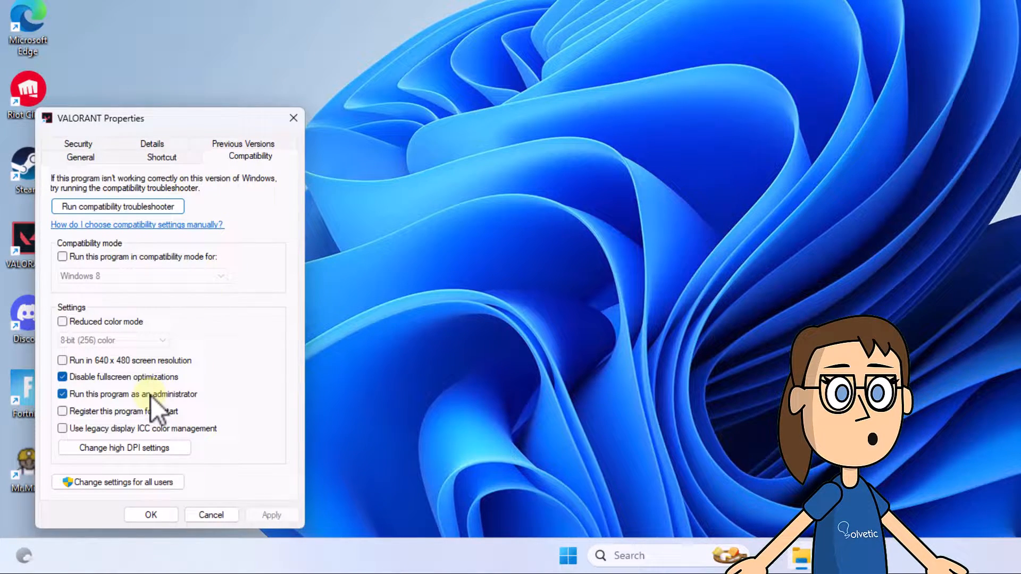
click(61, 377)
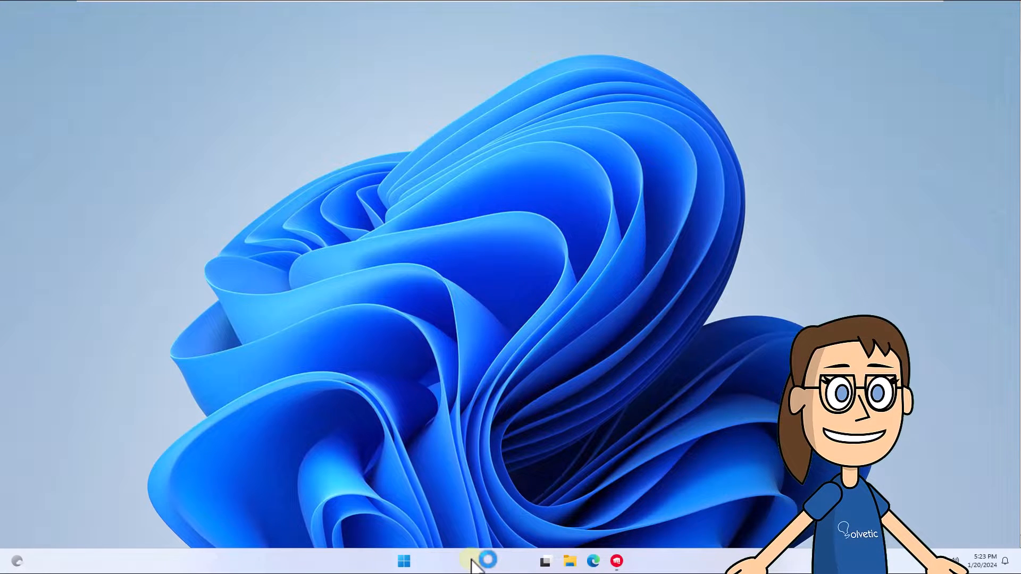
- Search 'services' from the taskbar and launch the Services app
text(services)
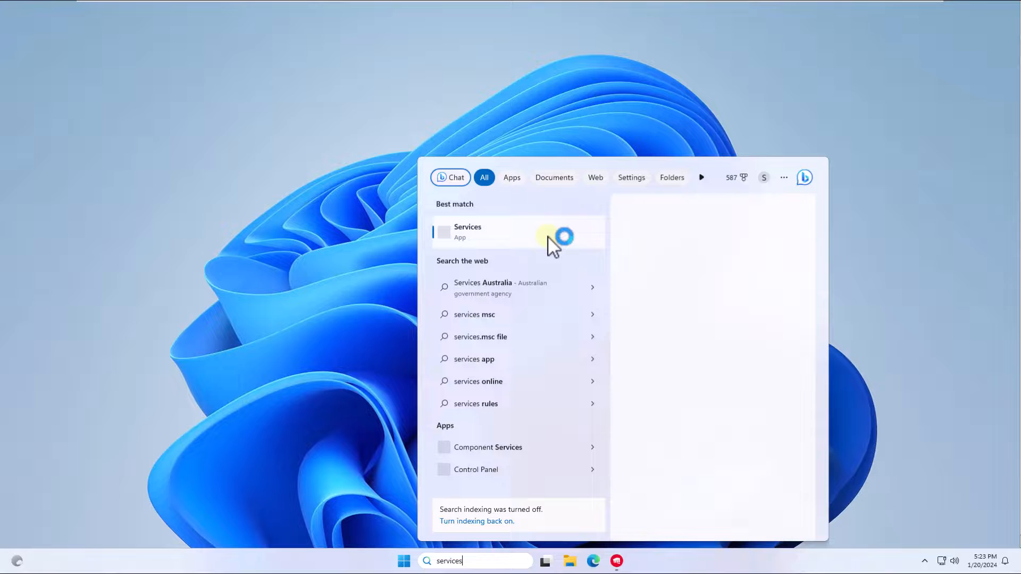
click(483, 232)
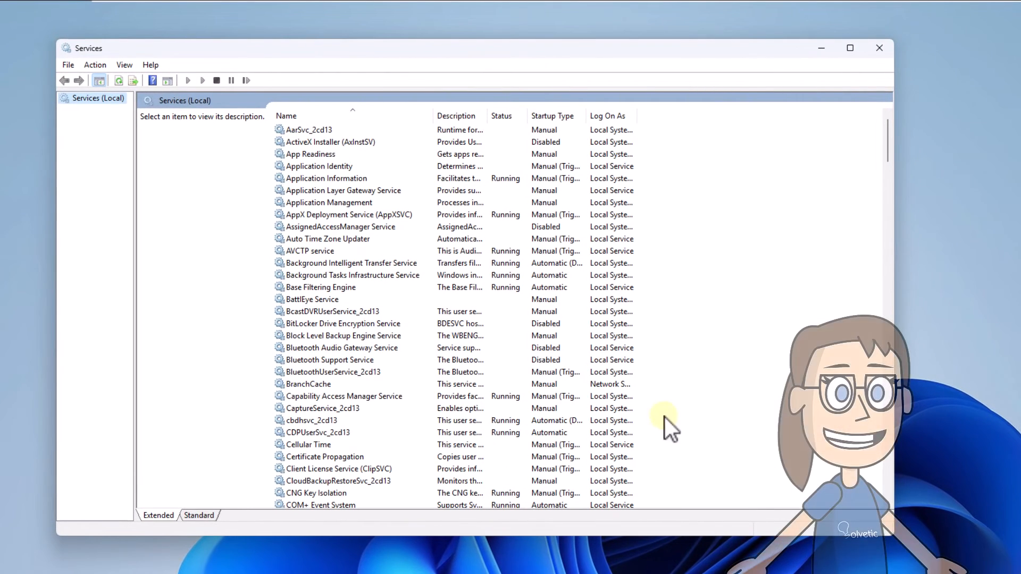
mouse_move(381, 378)
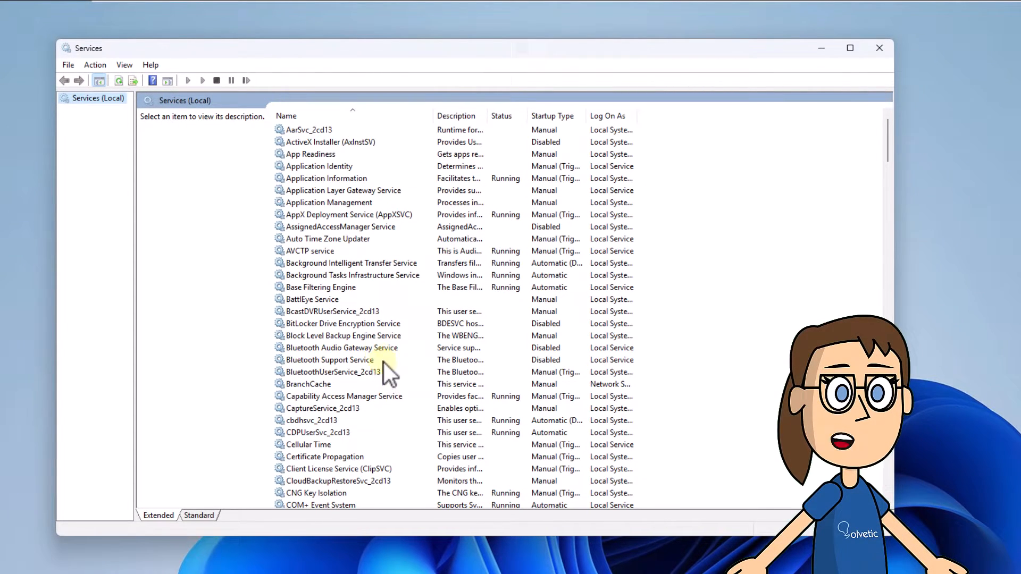
- Locate the vgc service in the list and bring up its properties
click(342, 335)
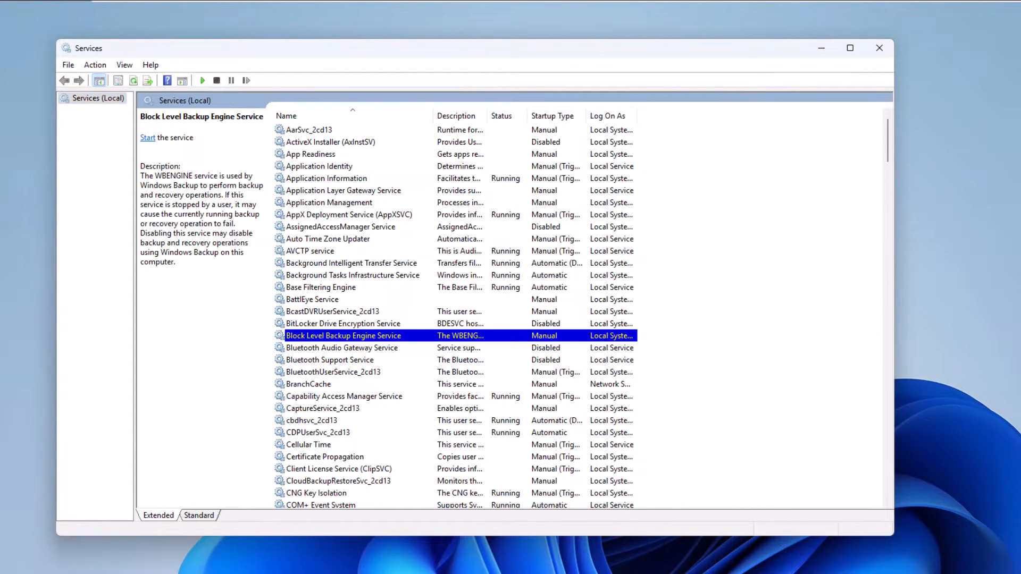
click(354, 373)
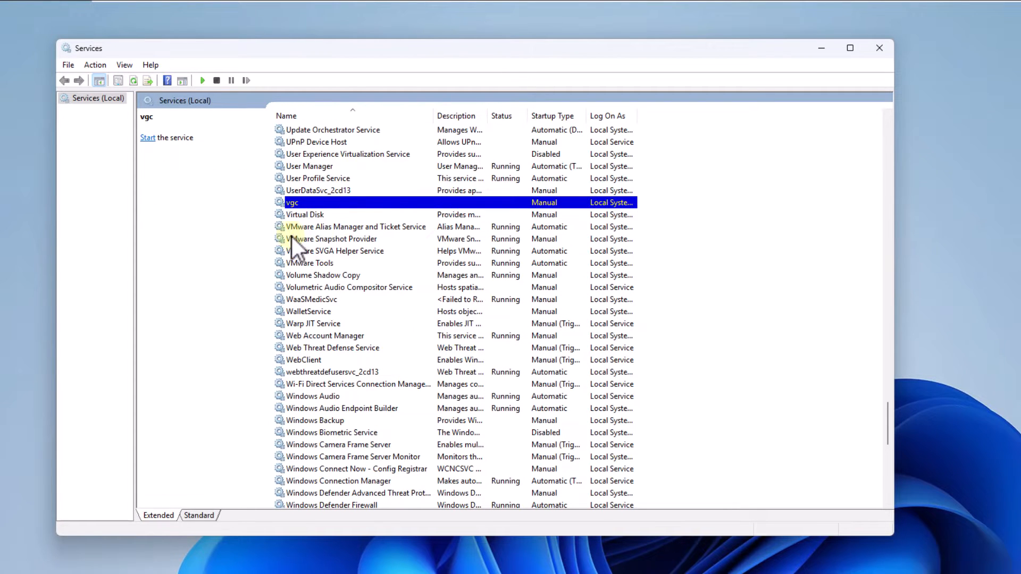
mouse_move(377, 211)
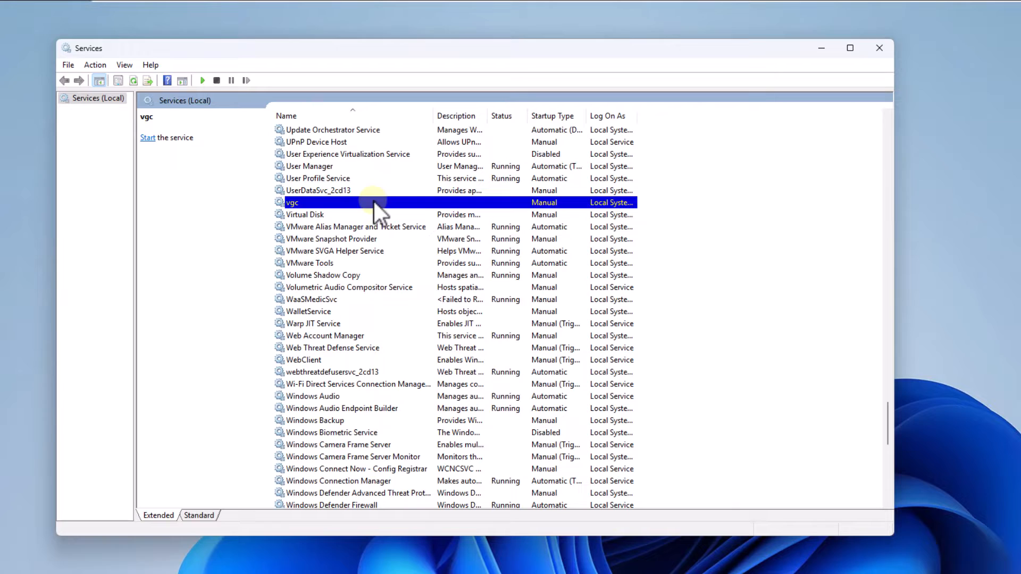
double_click(313, 202)
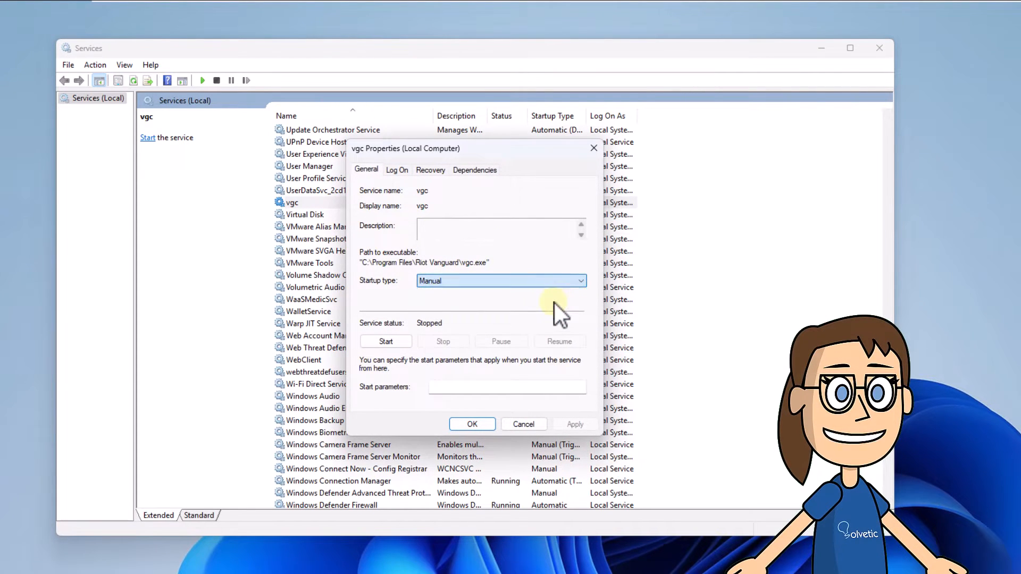
- Give vgc an Automatic startup type, start it, confirm with OK and close Services
click(500, 281)
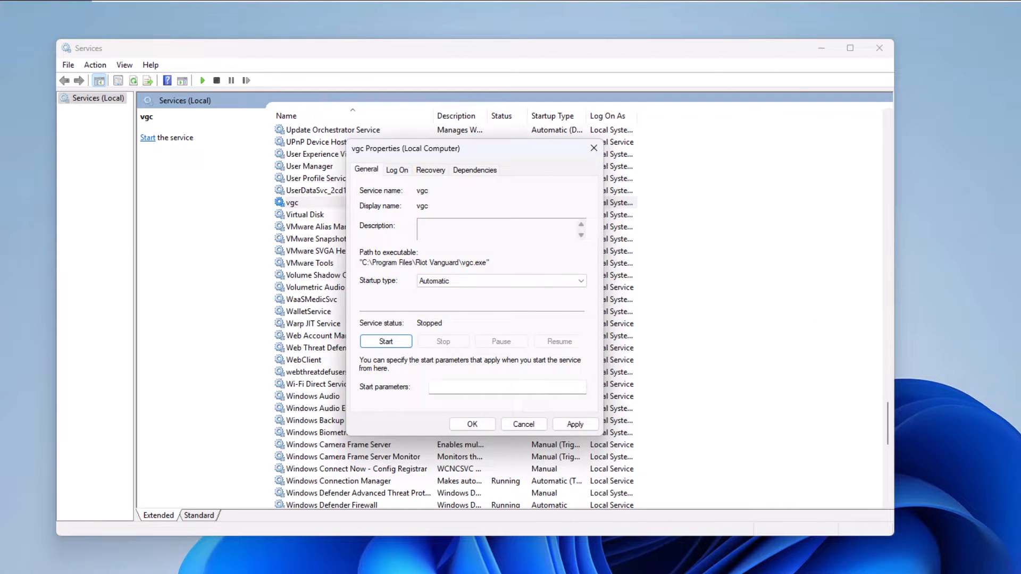
click(385, 341)
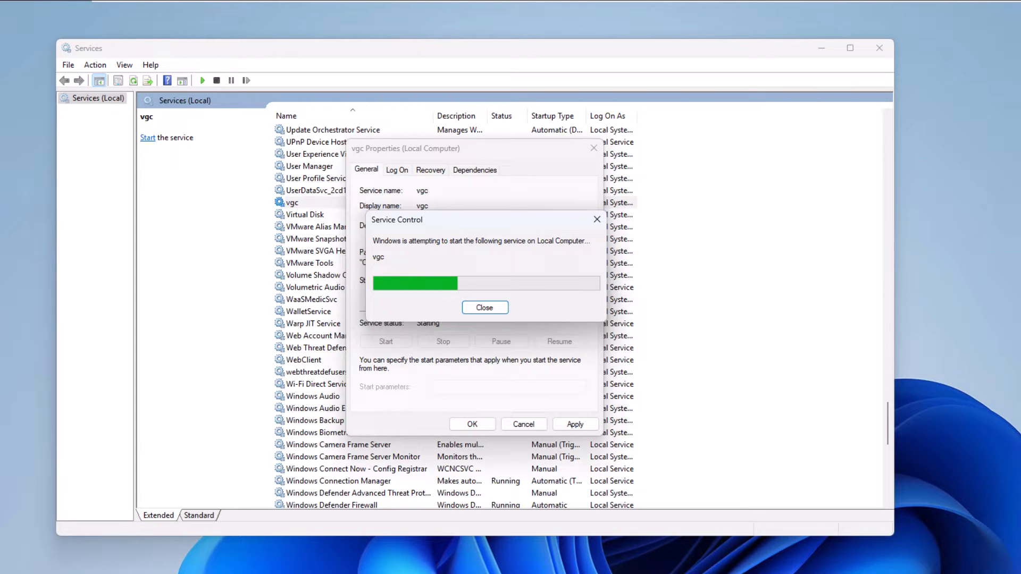
click(485, 307)
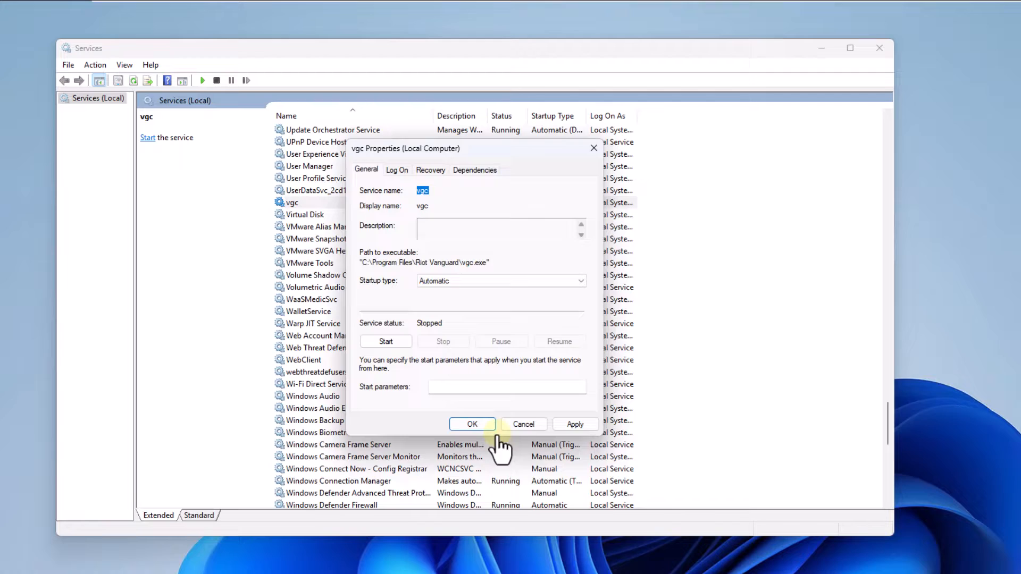
click(472, 424)
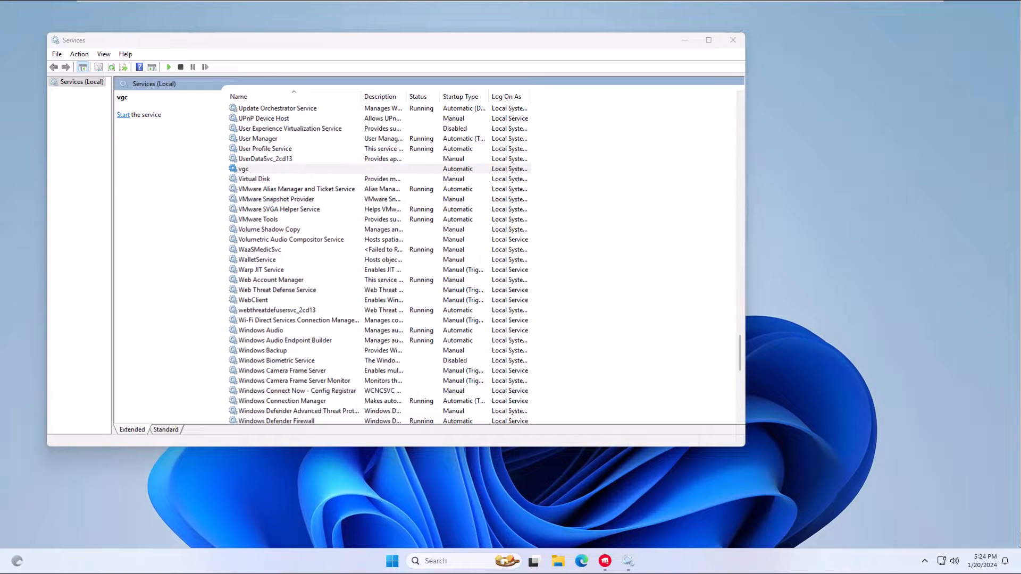
click(261, 351)
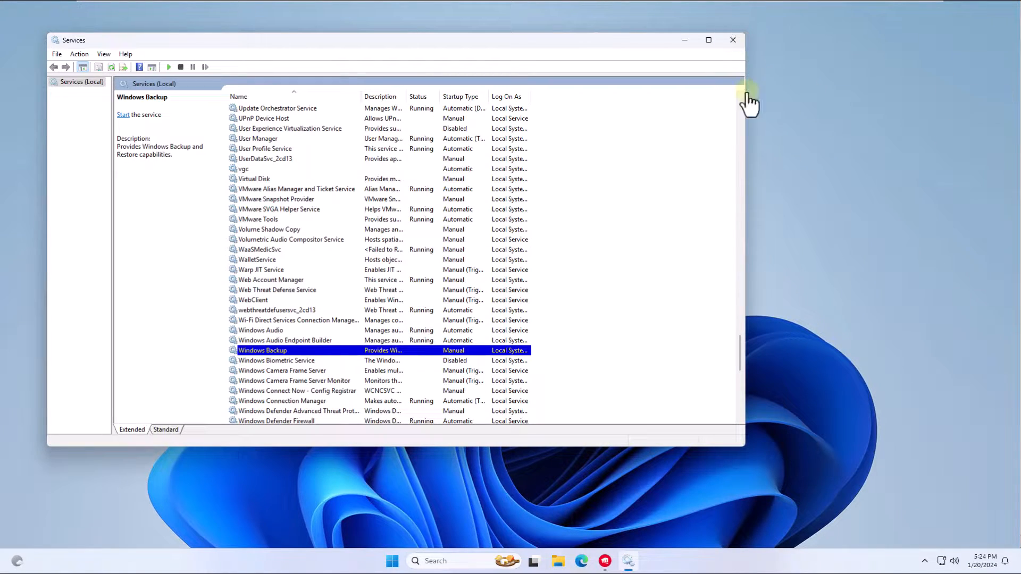
click(734, 40)
text(%)
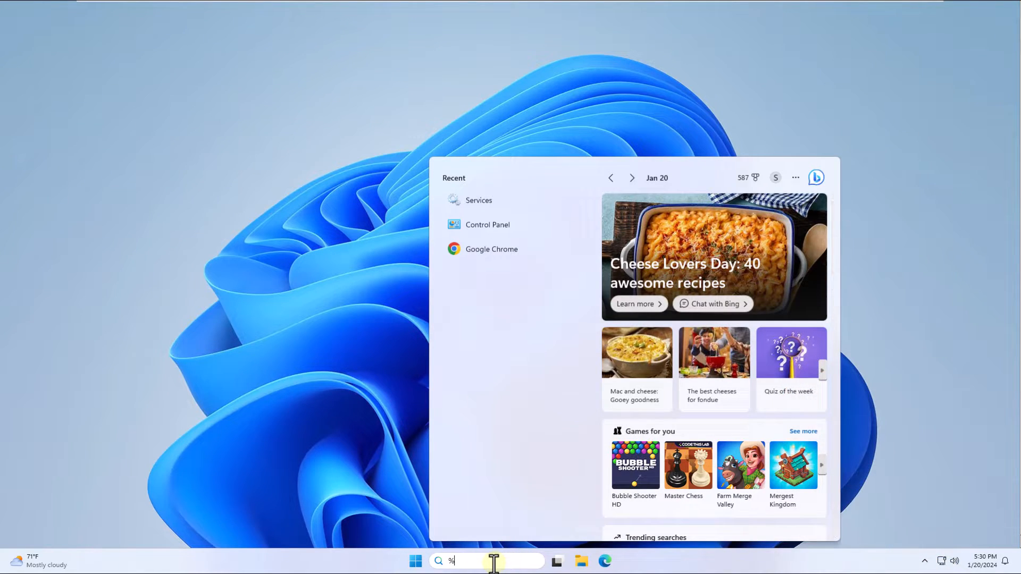
- Search %localappdata% and open the AppData Local folder in File Explorer
text(localappdata%)
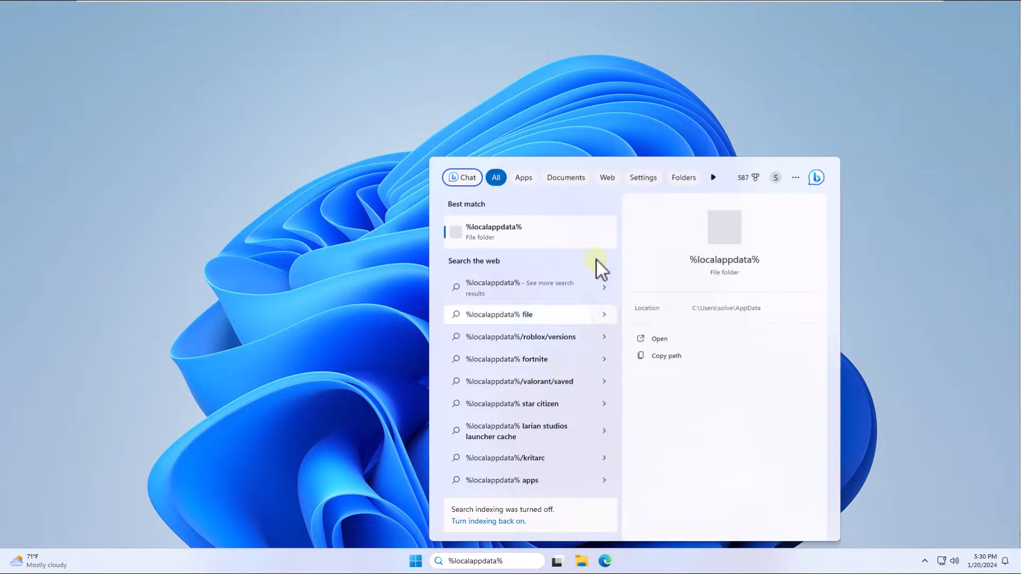
click(513, 232)
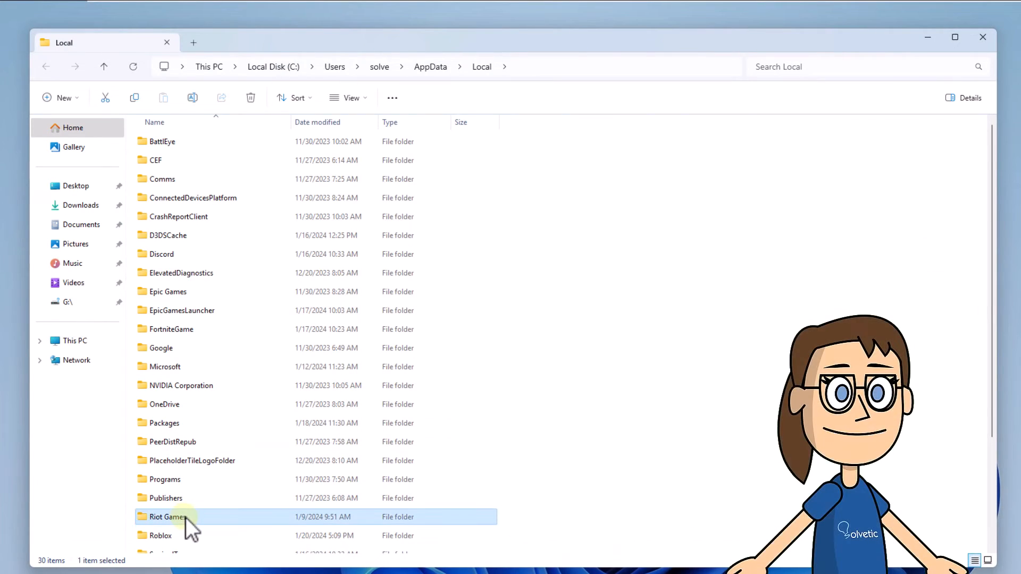
mouse_move(251, 530)
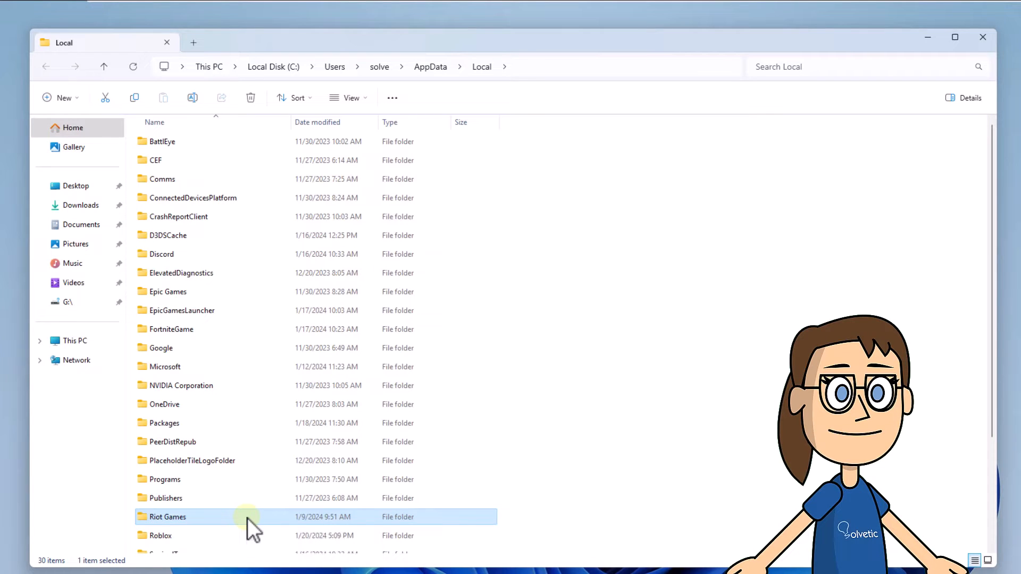
- Inside Riot Games > Riot Client > Data, delete RiotGamesPrivateSettings.yaml and close File Explorer
double_click(168, 517)
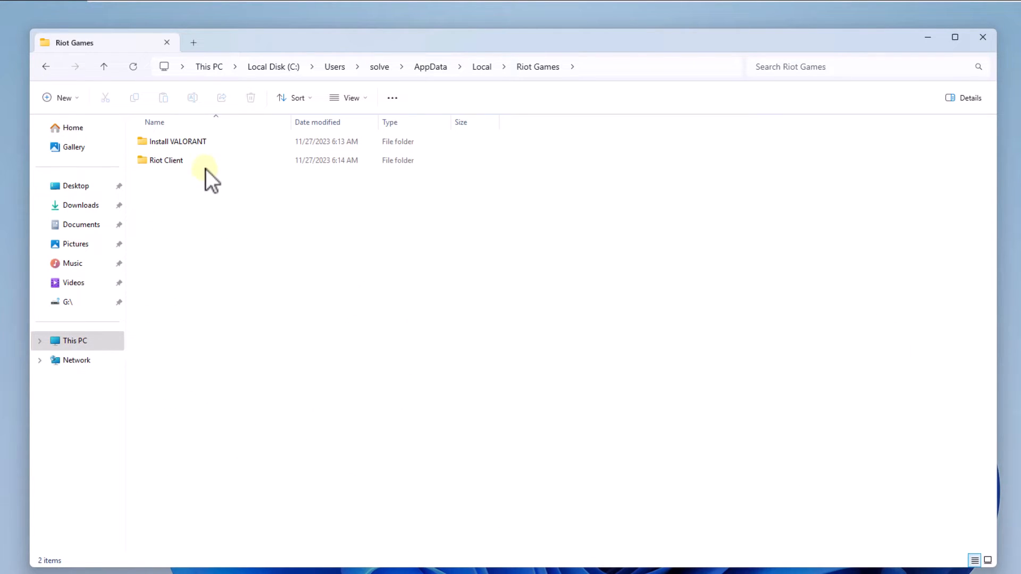
click(165, 160)
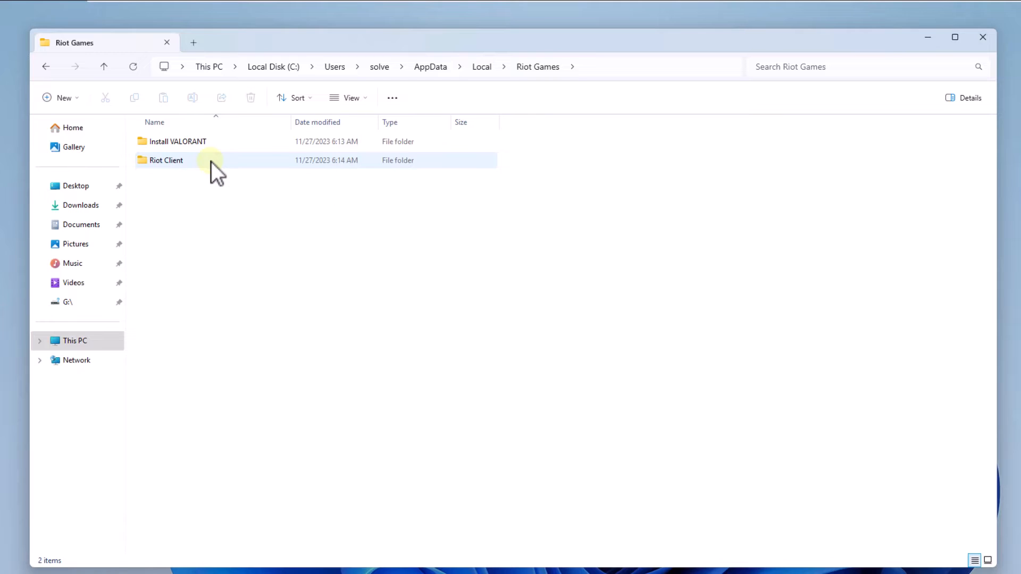
double_click(166, 160)
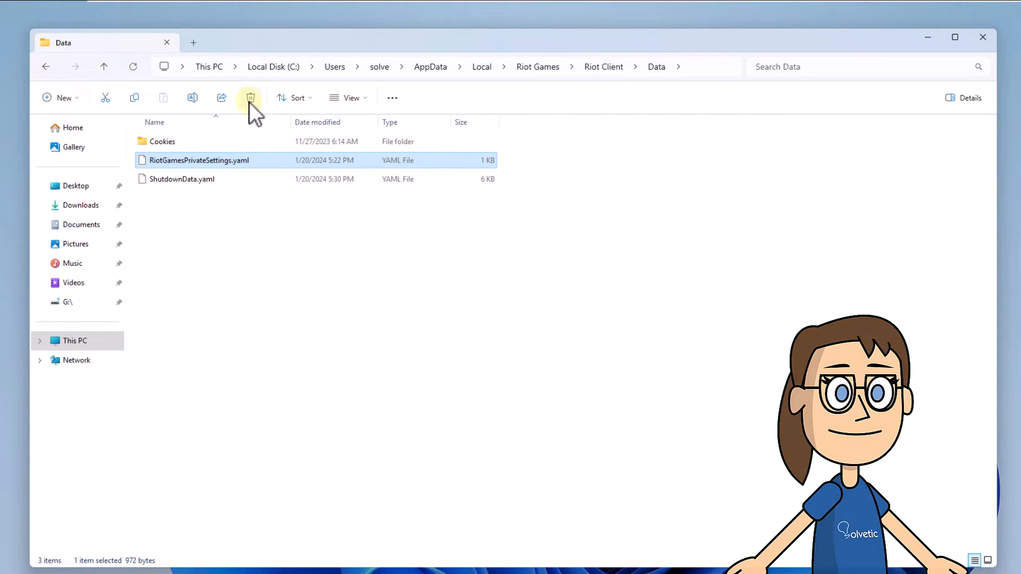
click(251, 97)
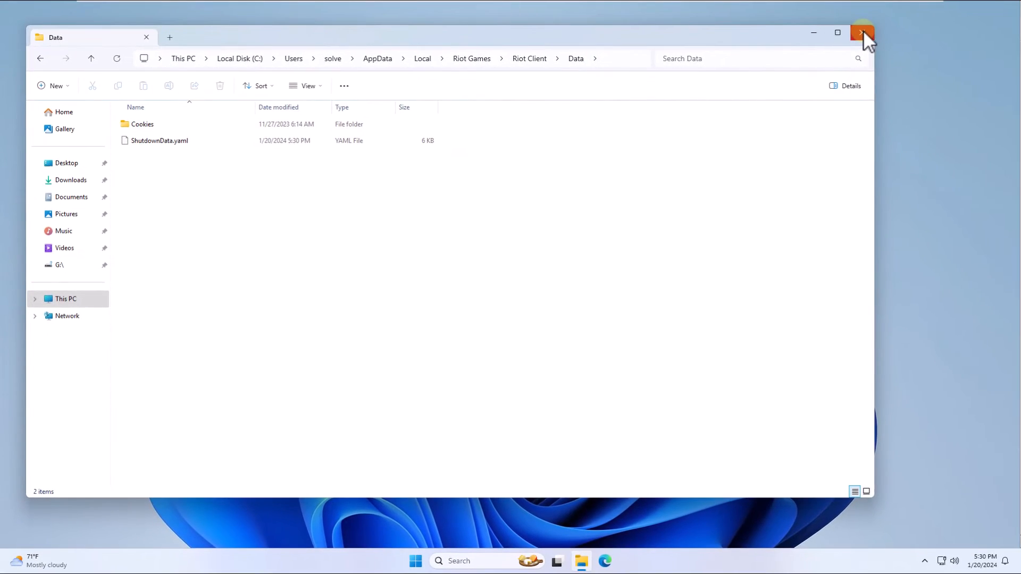
click(860, 31)
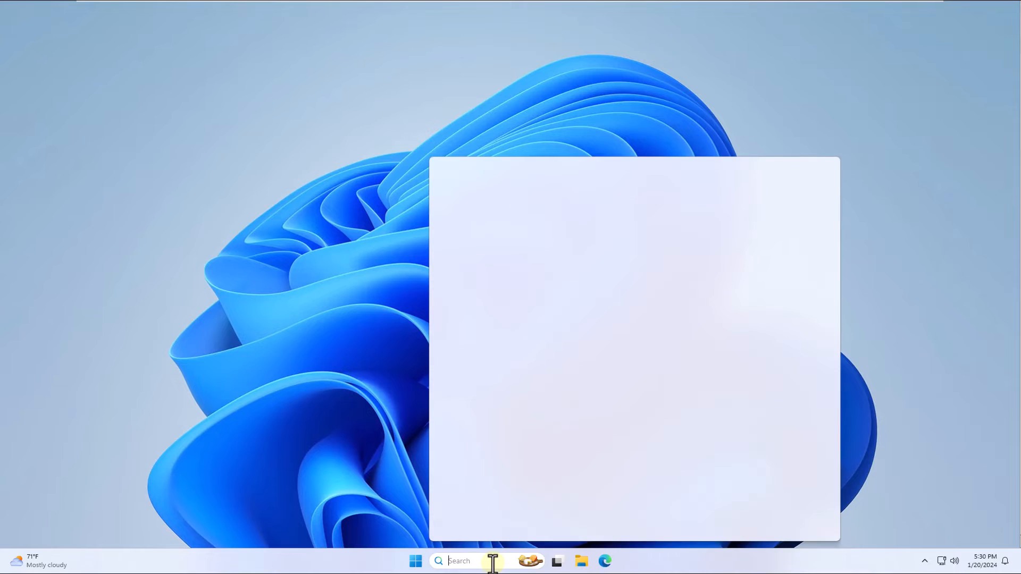
text(valorant)
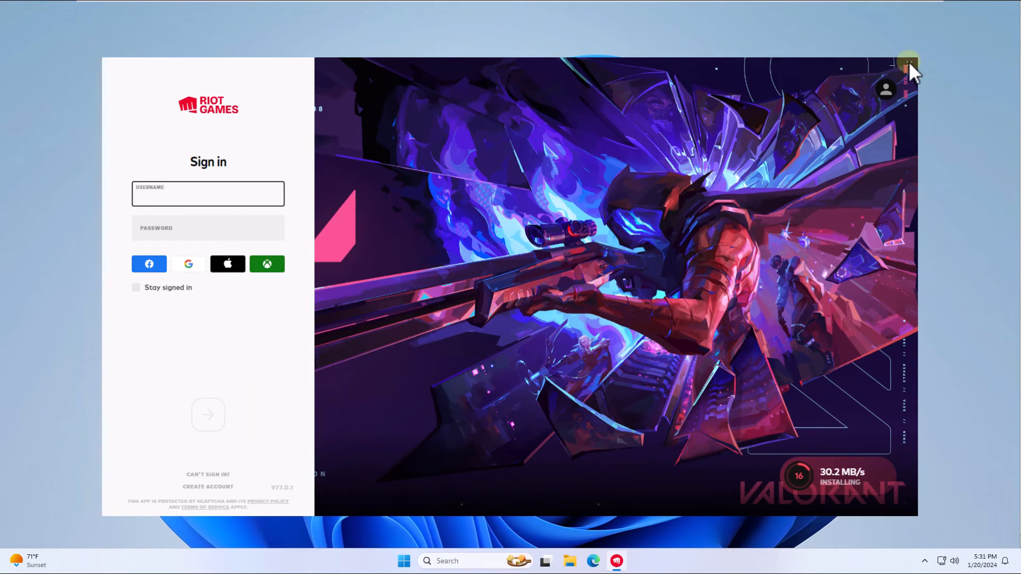
click(906, 64)
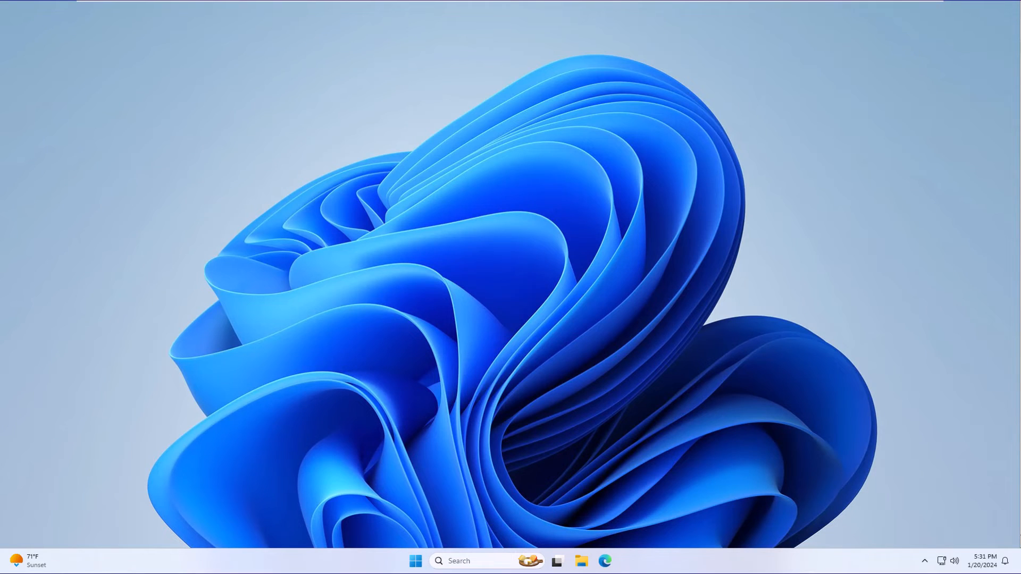